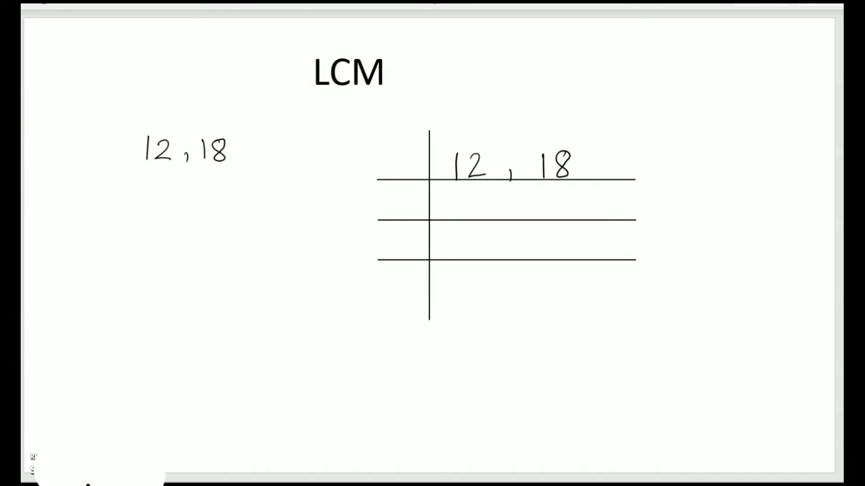
Step: Handwrite the start of the prime list '2, 3,' beside the LCM heading
type("2, 3,")
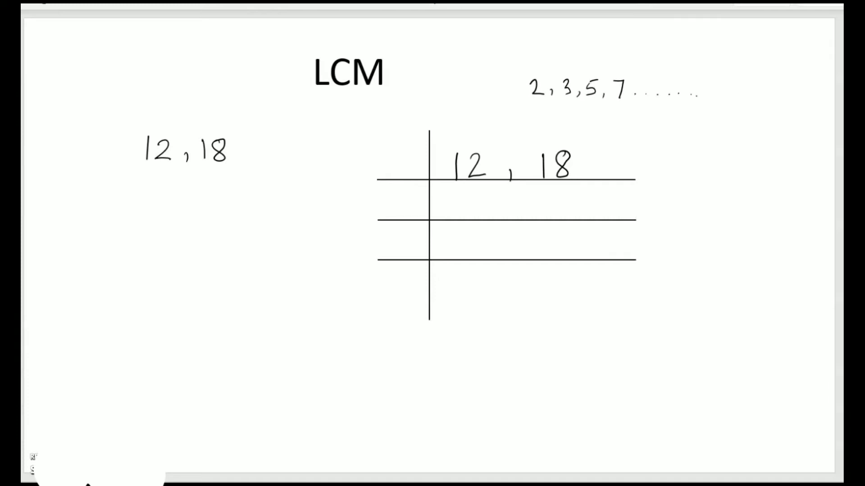
Step: Circle the prime 2 and write 2 as the first divisor for 12 and 18
left_click_drag(530, 77, 538, 102)
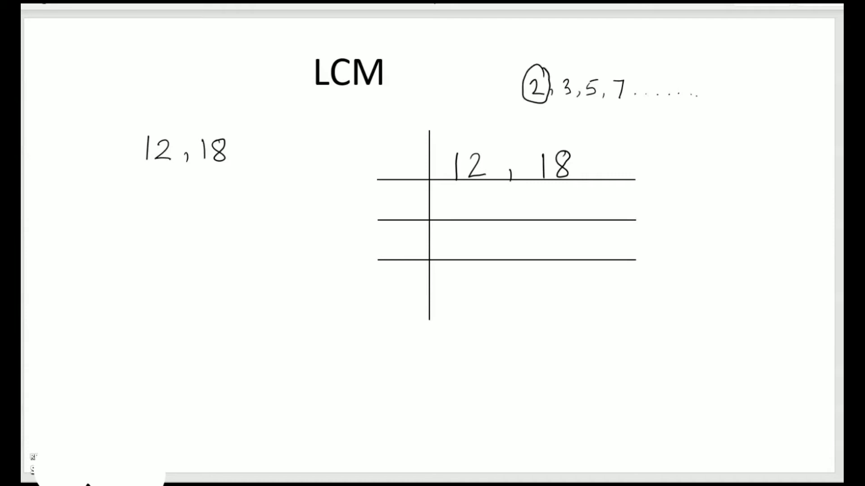
type("2")
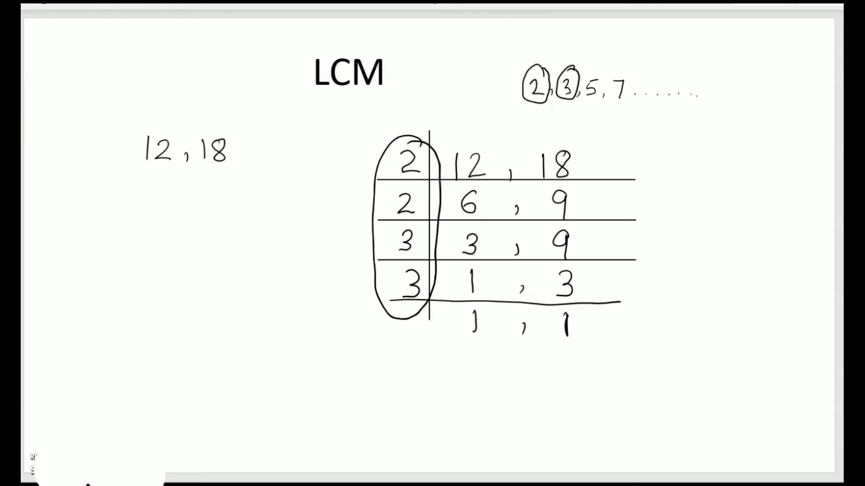
Step: Write the 'LCM' heading for the next example, 20, 25
type("LCM")
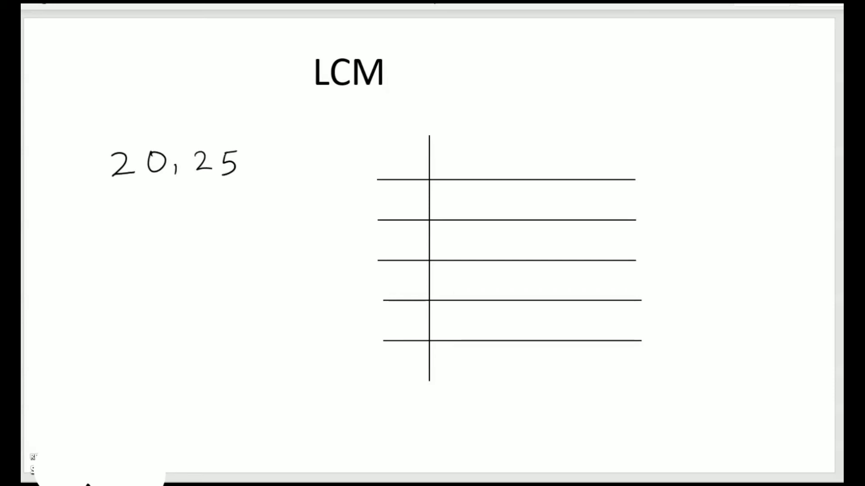
Step: Handwrite ', 30' after 20, 25 so the problem reads 20, 25, 30
type(", 30")
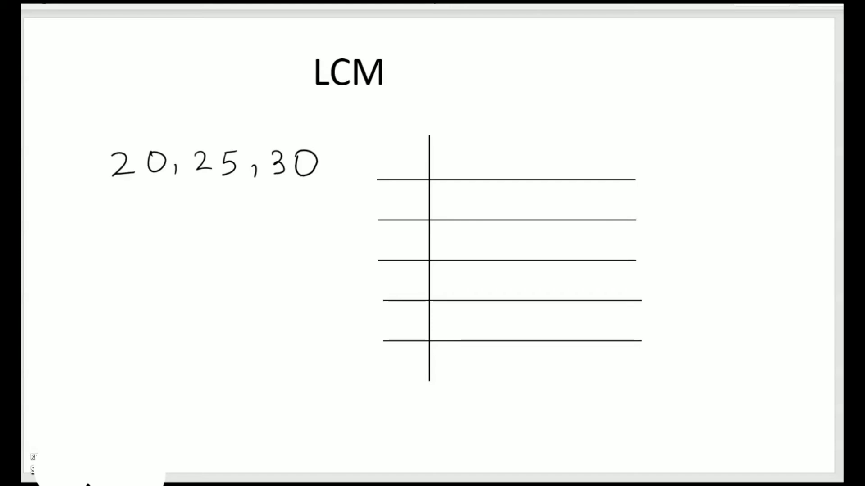
Step: Write 20, 25, 30 in the ladder's top row with divisor 2 and start the next row 10, 25
type("20")
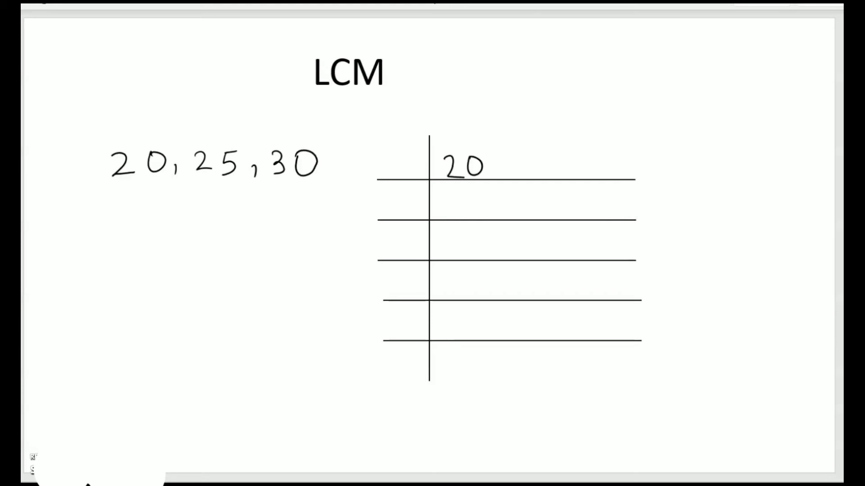
type(", 25,")
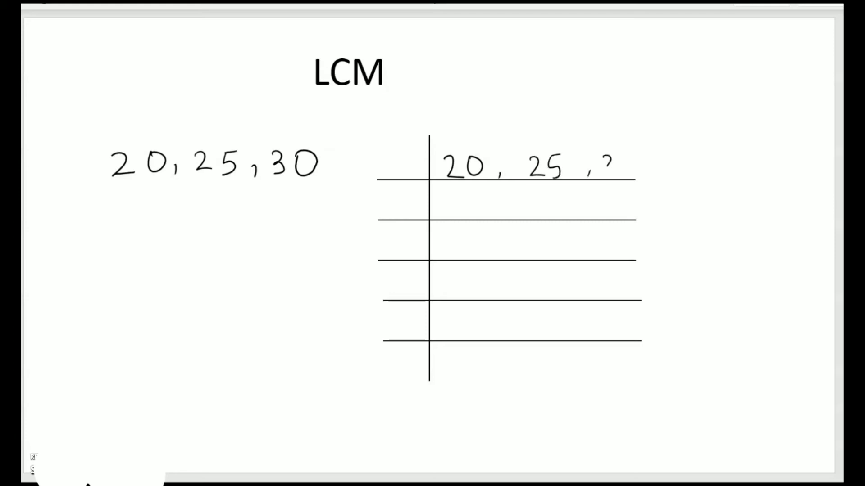
type("30")
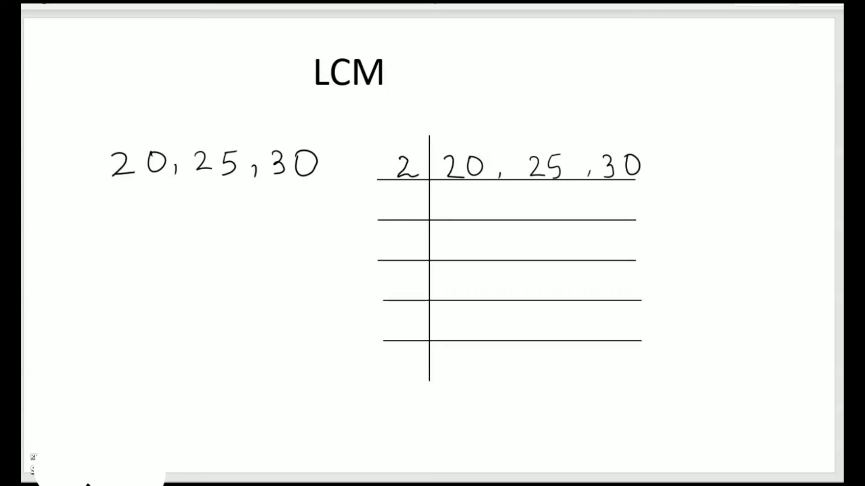
type("10 , 25 ,")
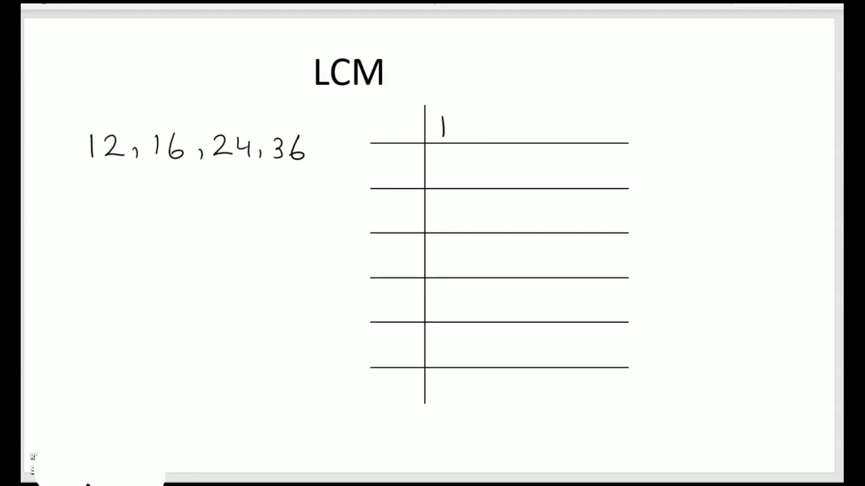
Step: Write 12, 16, 24 and begin 36 in the top row of the new ladder
type("12, 16,")
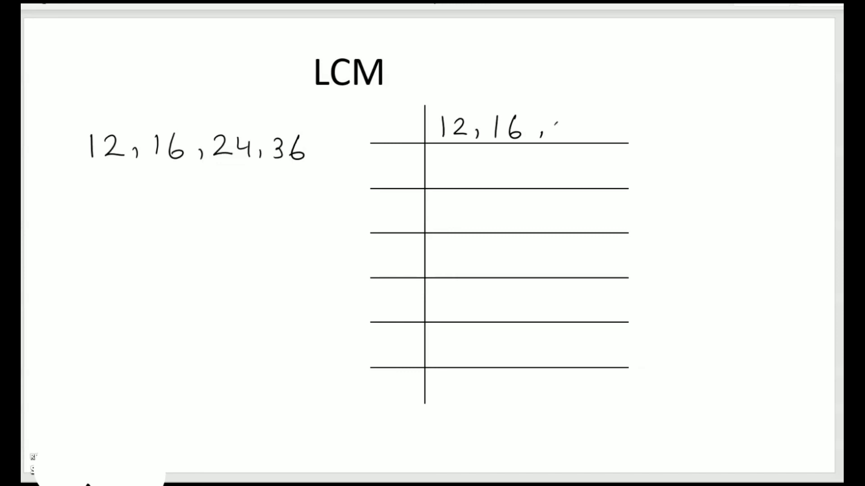
type("24 , 3")
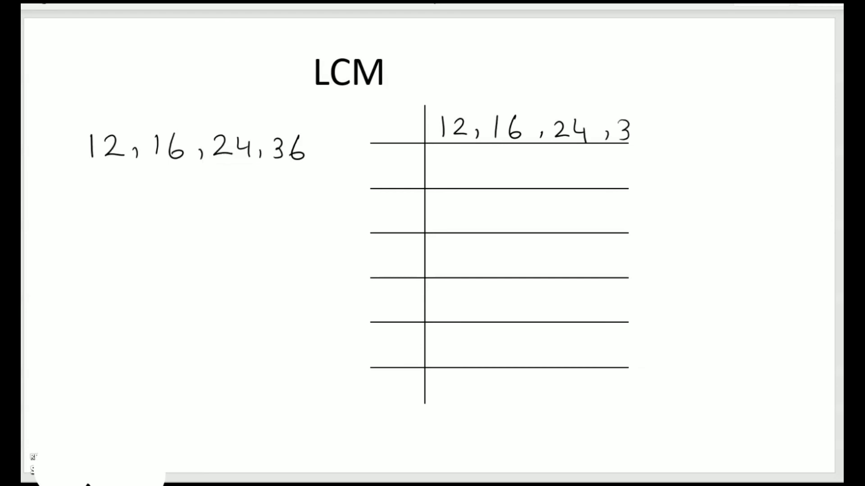